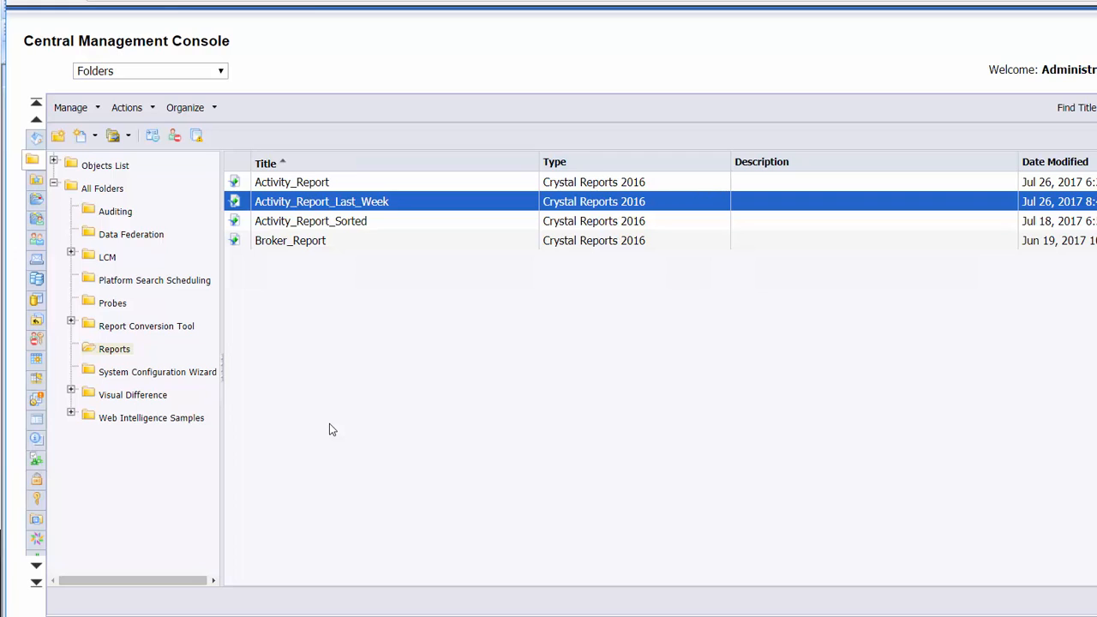
{"action": "mouse_move", "coordinate": [291, 259]}
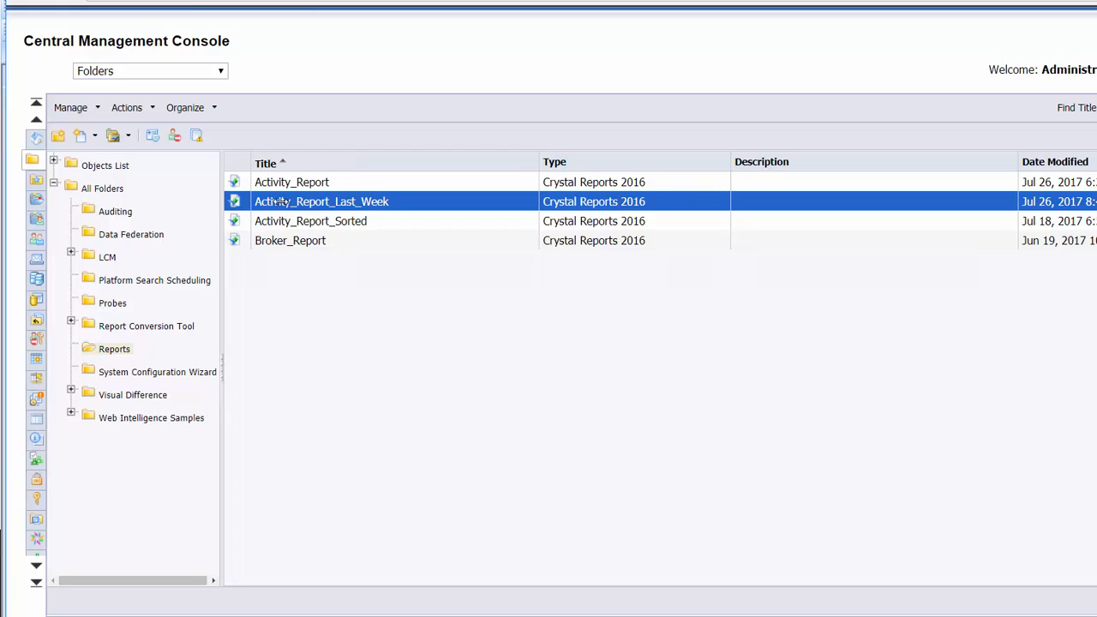
Step: Start scheduling Activity_Report_Last_Week from its context menu
{"action": "right_click", "coordinate": [322, 202]}
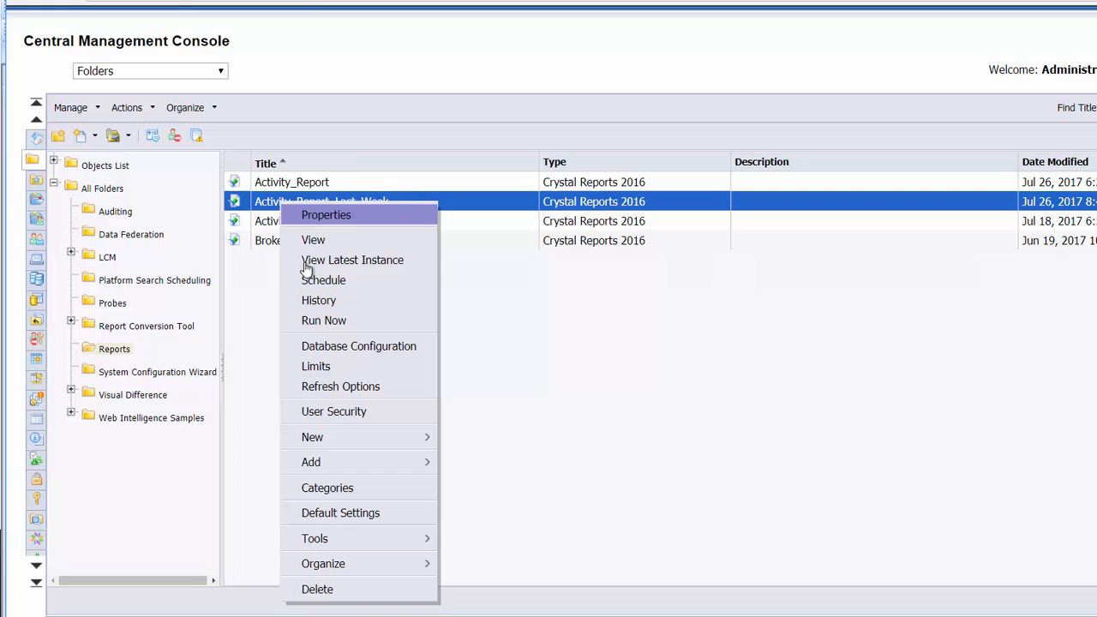
{"action": "left_click", "coordinate": [323, 279]}
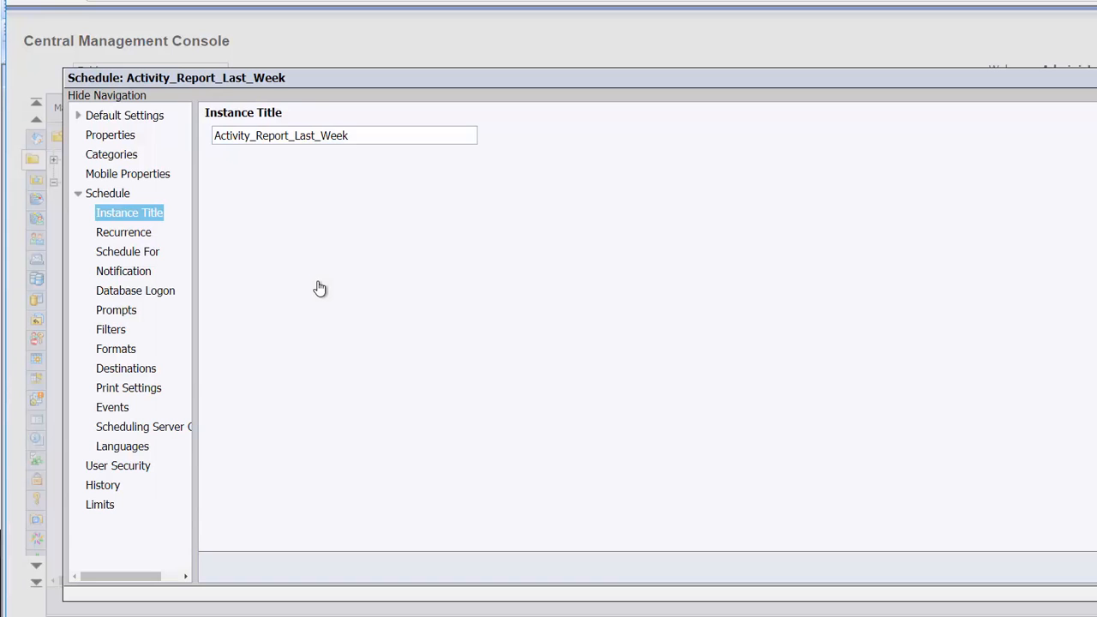
{"action": "mouse_move", "coordinate": [186, 238]}
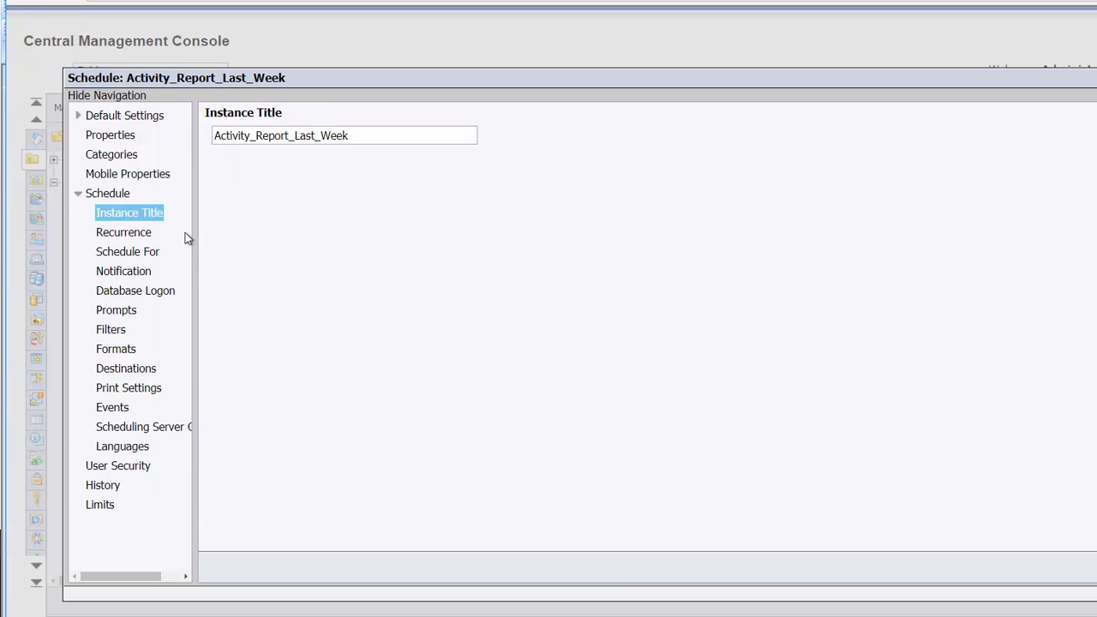
{"action": "mouse_move", "coordinate": [161, 238]}
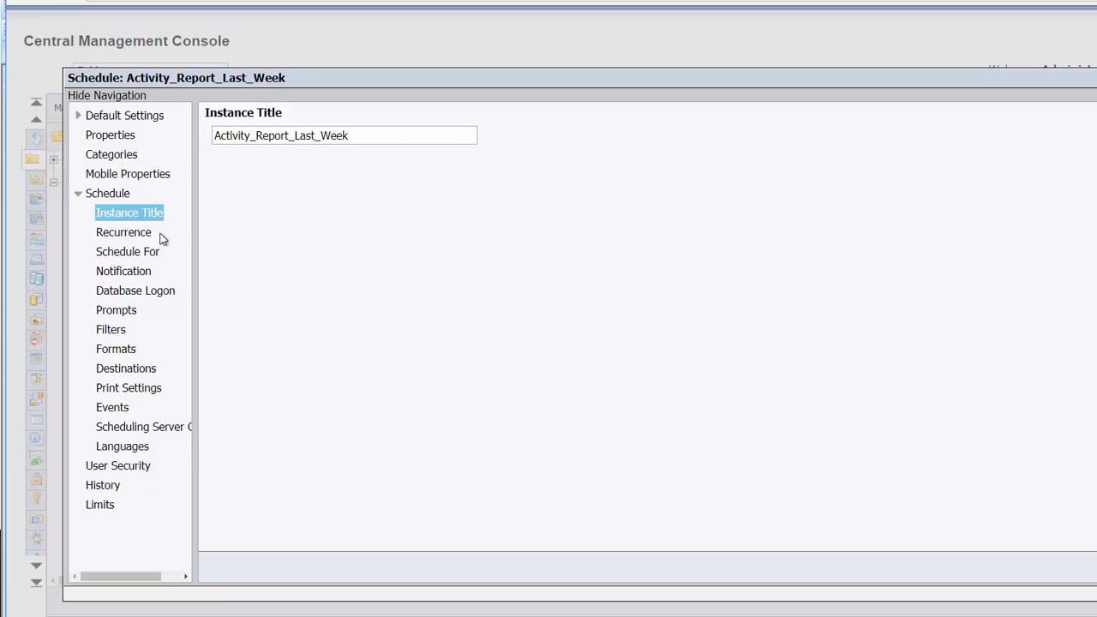
Step: Review Recurrence and Schedule For, then show the Formats output list (Crystal Reports, Excel, Word, PDF)
{"action": "left_click", "coordinate": [123, 231]}
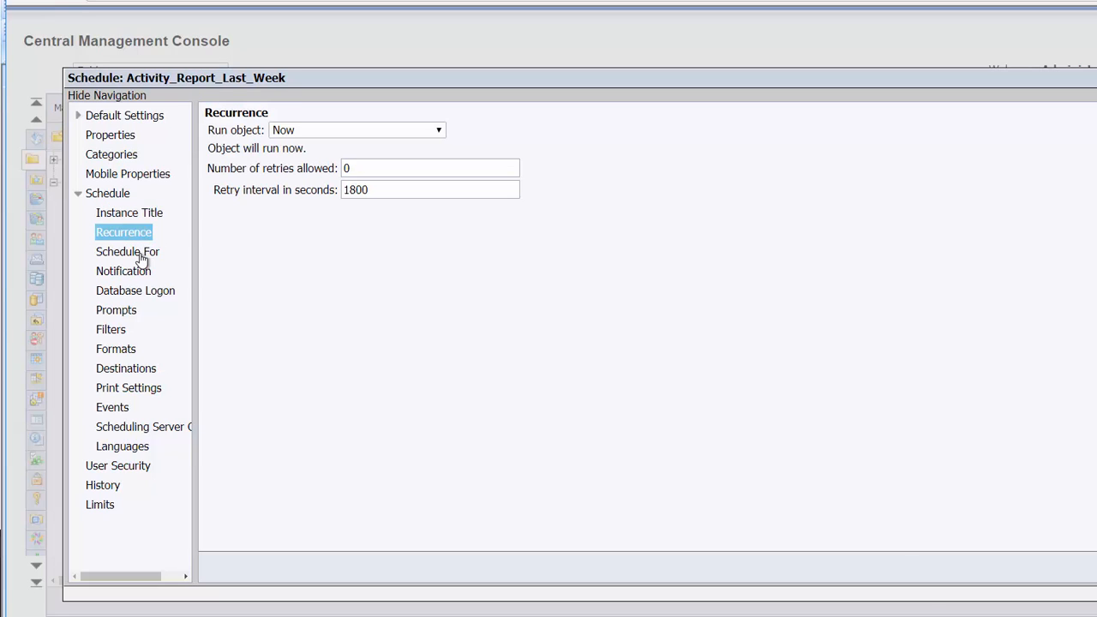
{"action": "left_click", "coordinate": [126, 250]}
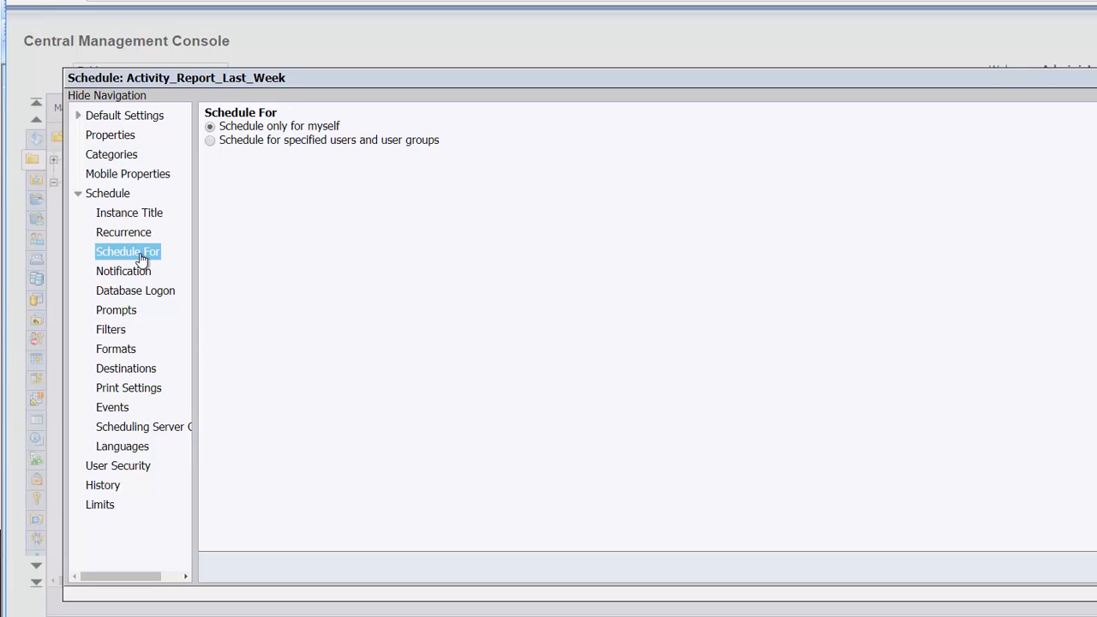
{"action": "mouse_move", "coordinate": [129, 343]}
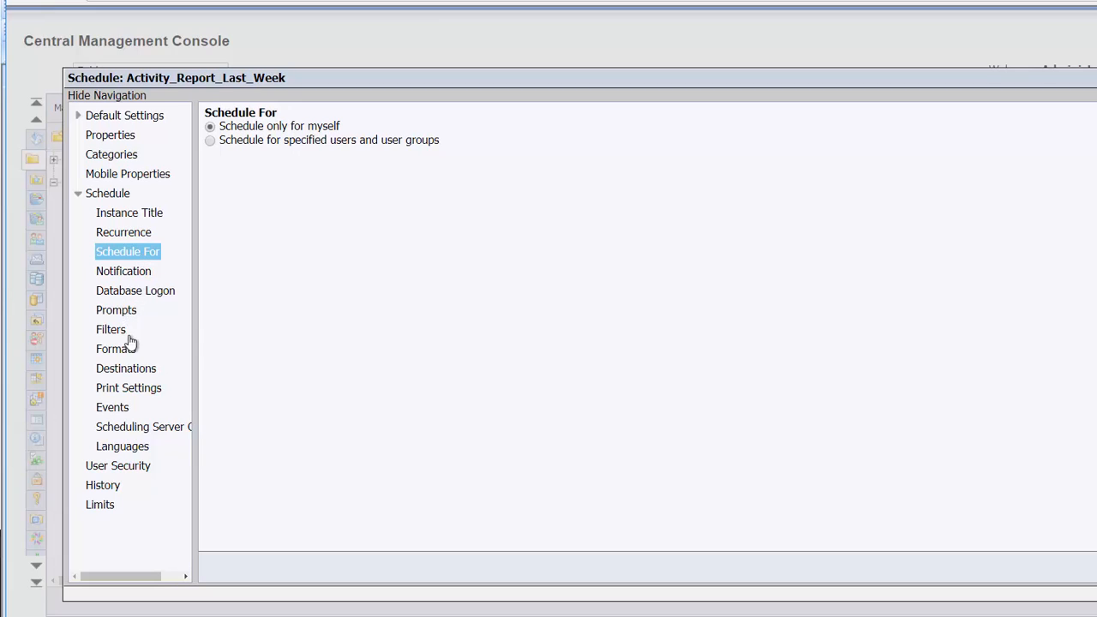
{"action": "left_click", "coordinate": [113, 350]}
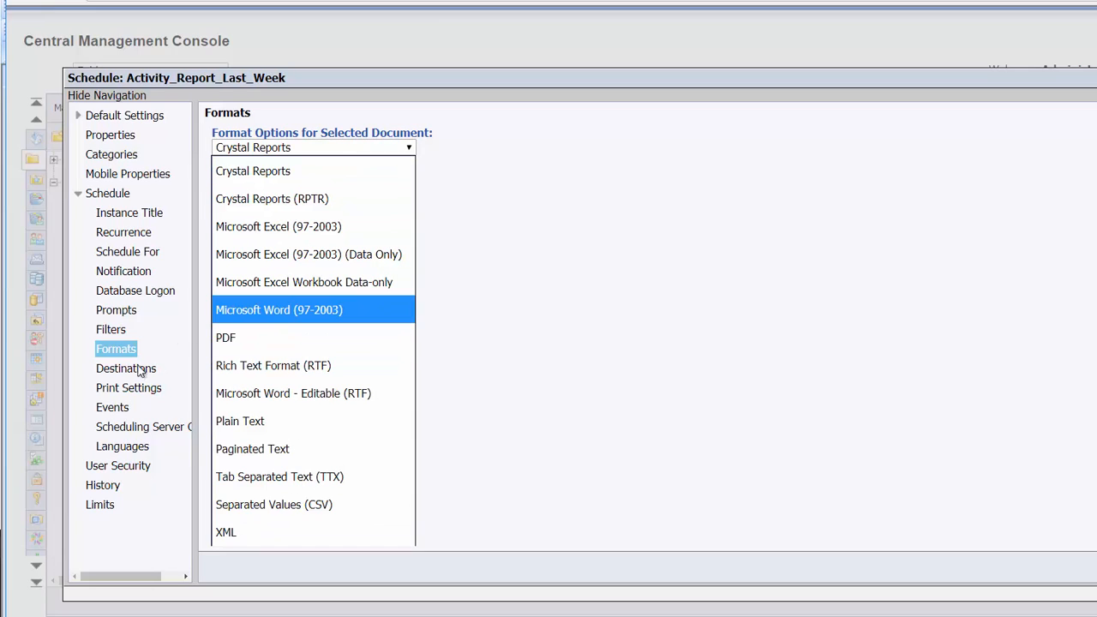
Step: Show the Destinations section with Email selected and its message fields
{"action": "left_click", "coordinate": [125, 367]}
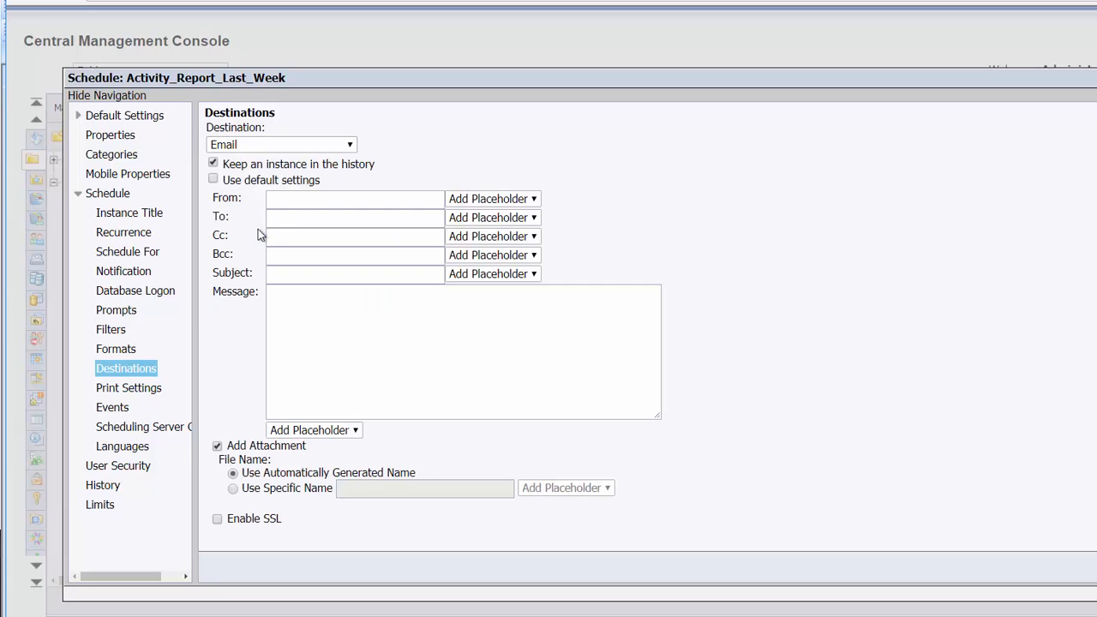
{"action": "mouse_move", "coordinate": [305, 231]}
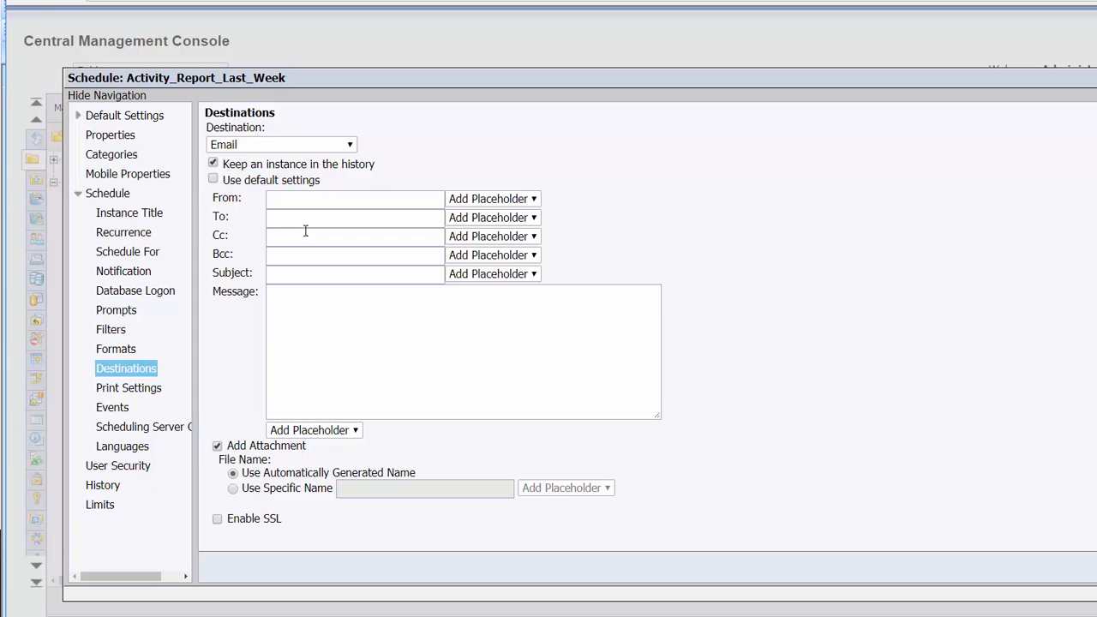
{"action": "mouse_move", "coordinate": [298, 238]}
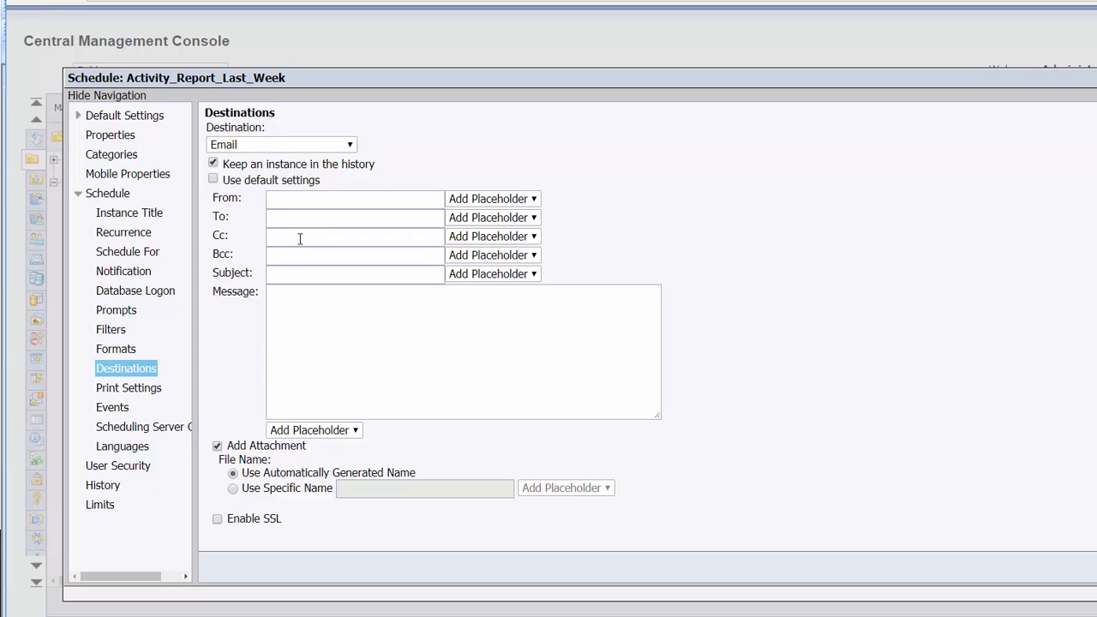
{"action": "mouse_move", "coordinate": [144, 420]}
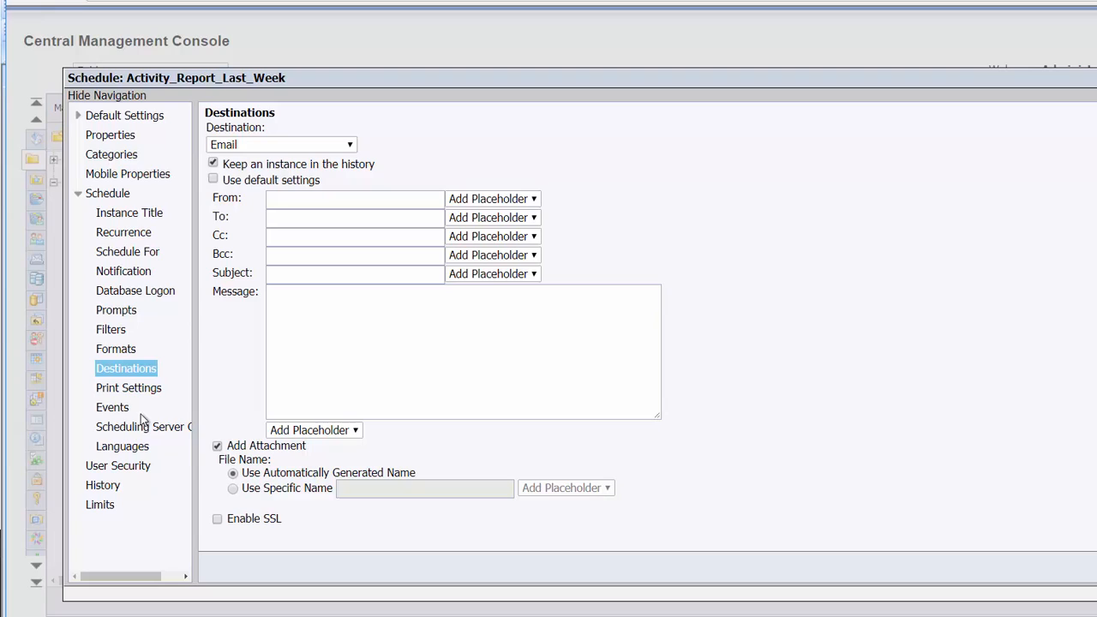
{"action": "mouse_move", "coordinate": [169, 386]}
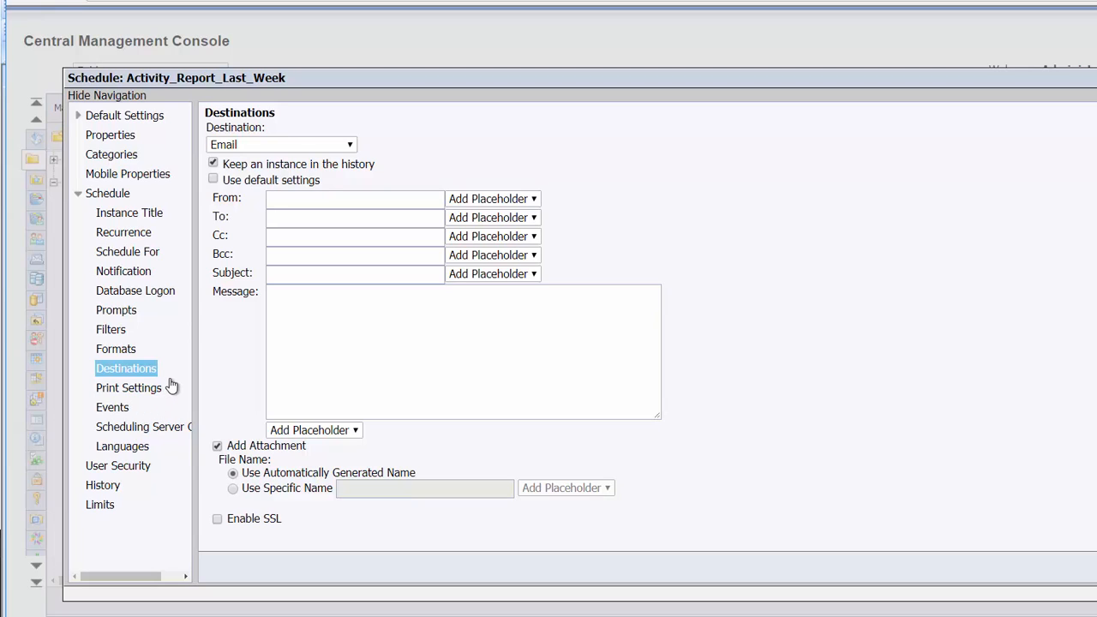
{"action": "mouse_move", "coordinate": [168, 380]}
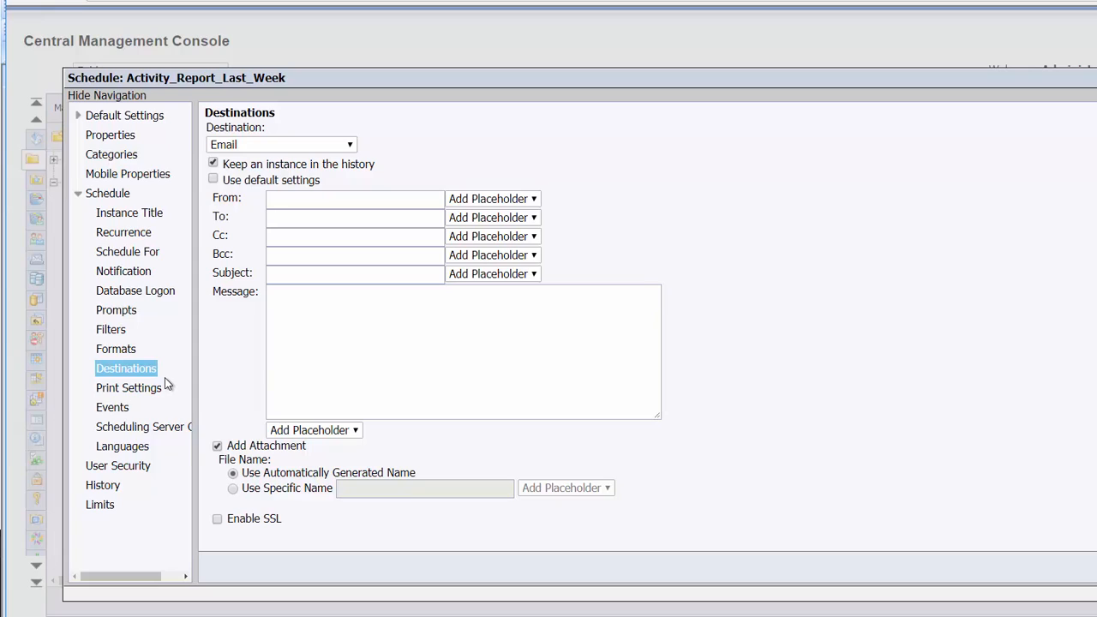
{"action": "mouse_move", "coordinate": [163, 387]}
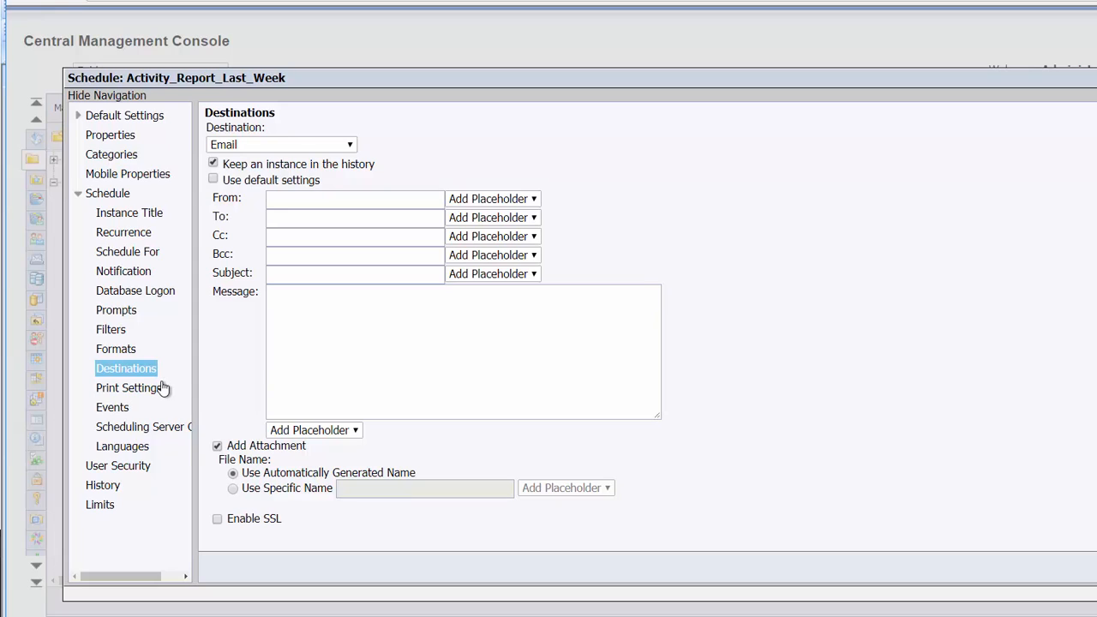
{"action": "mouse_move", "coordinate": [833, 508]}
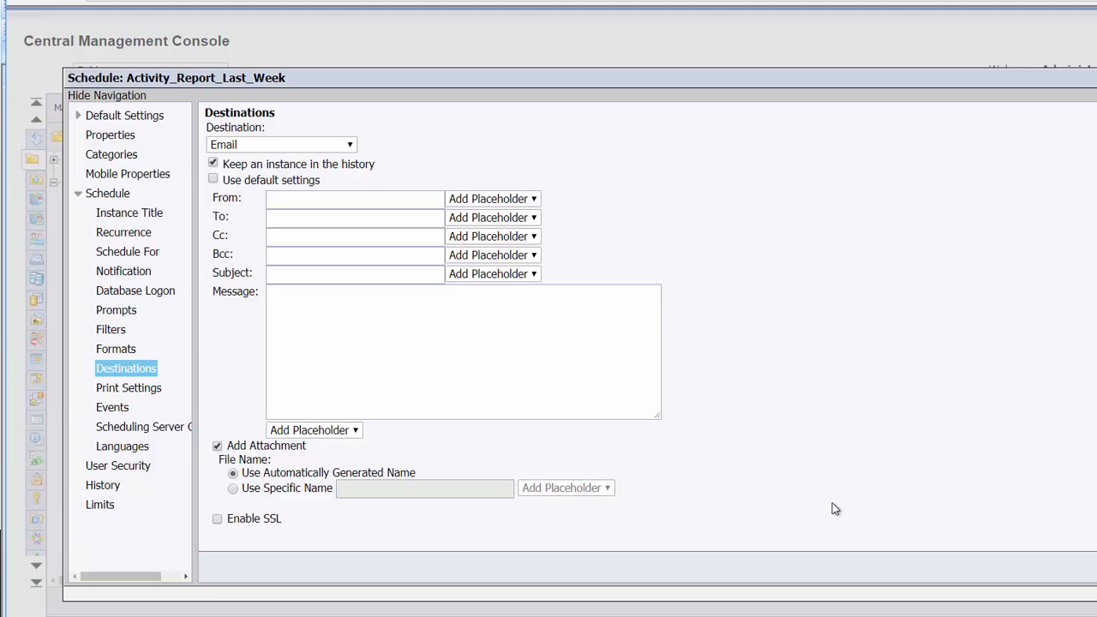